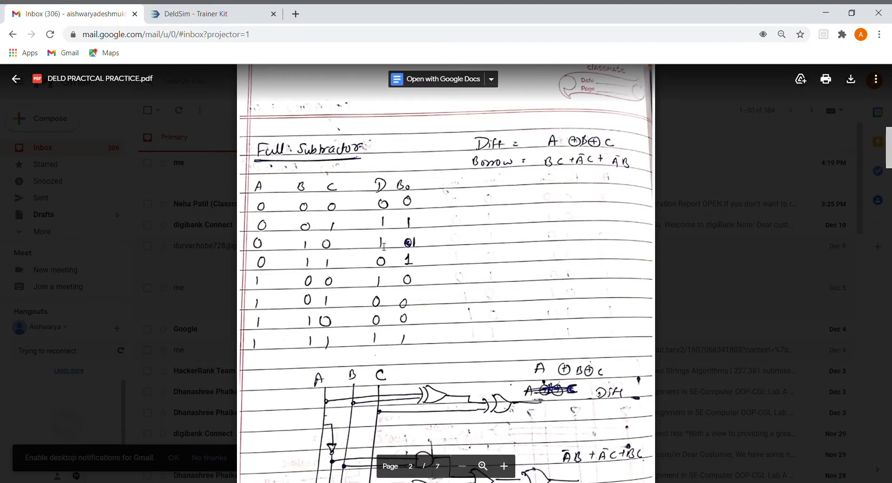
mouse_move(456, 257)
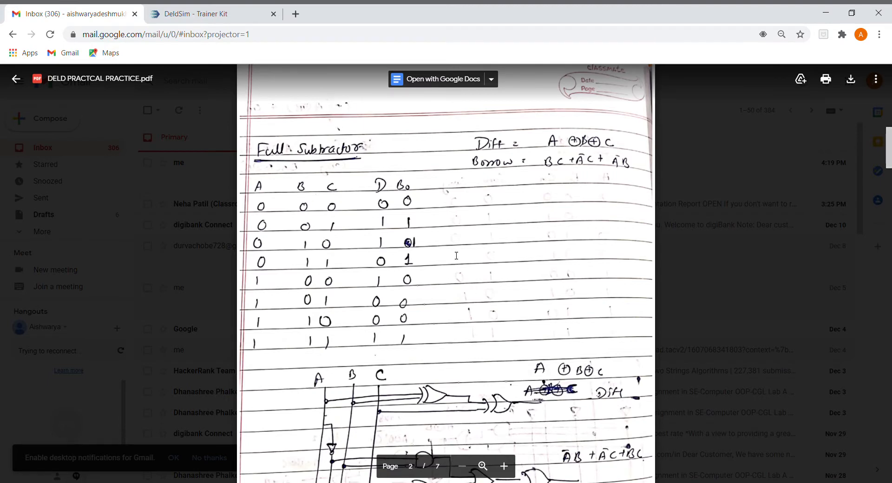
mouse_move(437, 306)
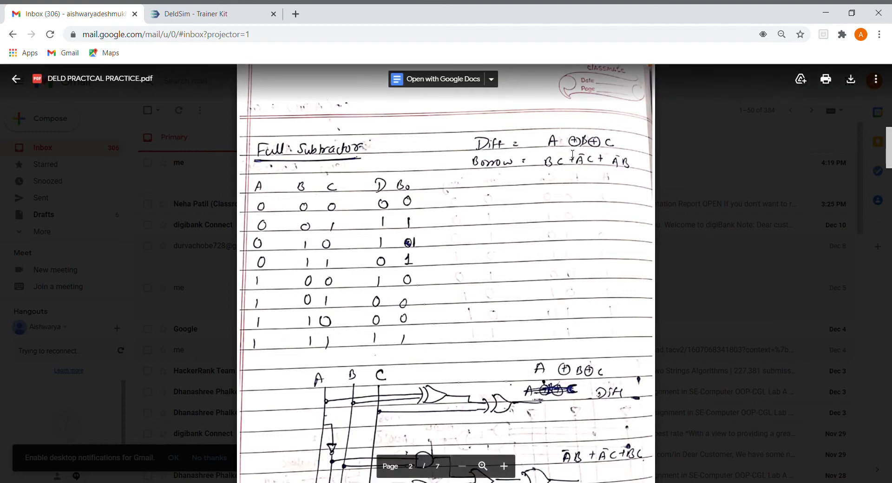
- Review the handwritten full subtractor notes and return to the trainer kit simulator
click(214, 13)
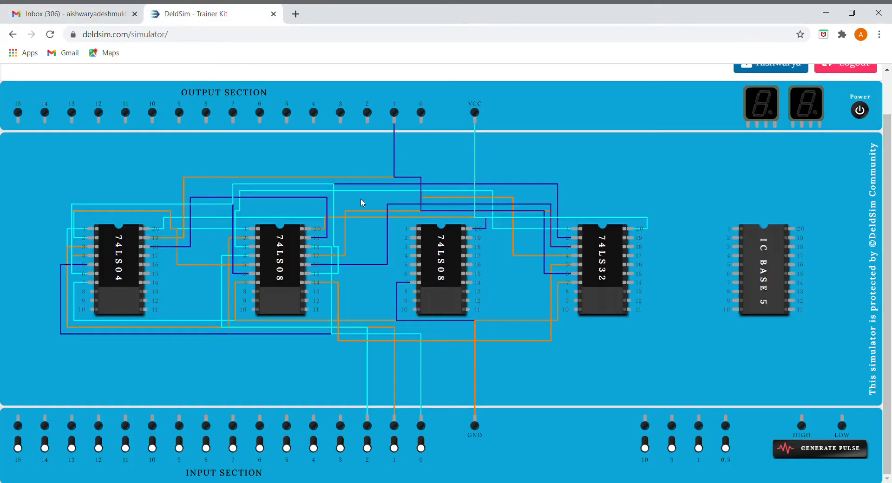
click(68, 13)
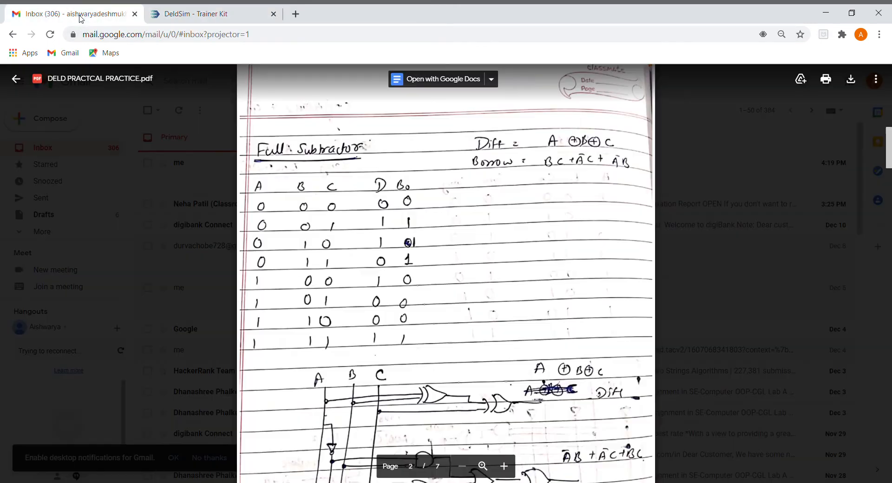
mouse_move(635, 181)
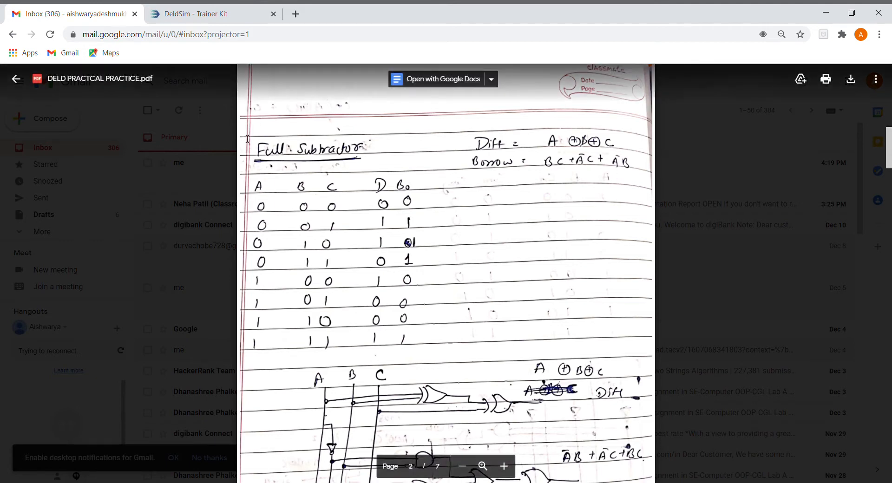
click(196, 13)
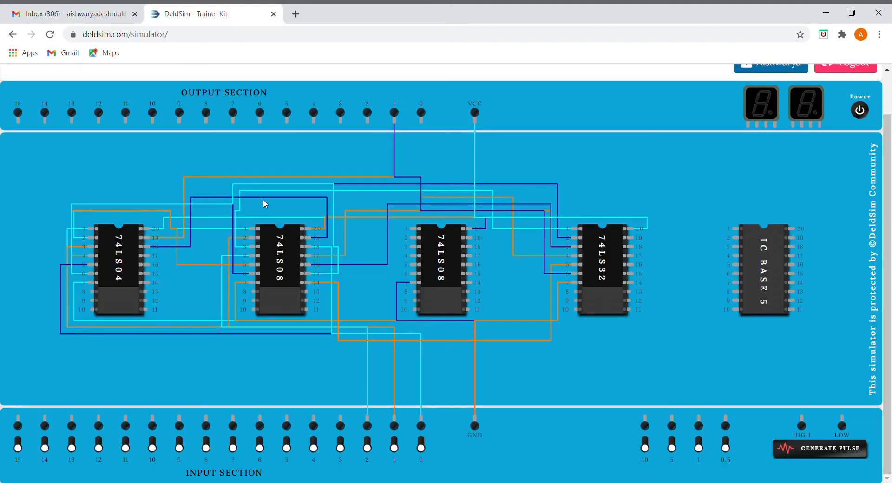
mouse_move(455, 148)
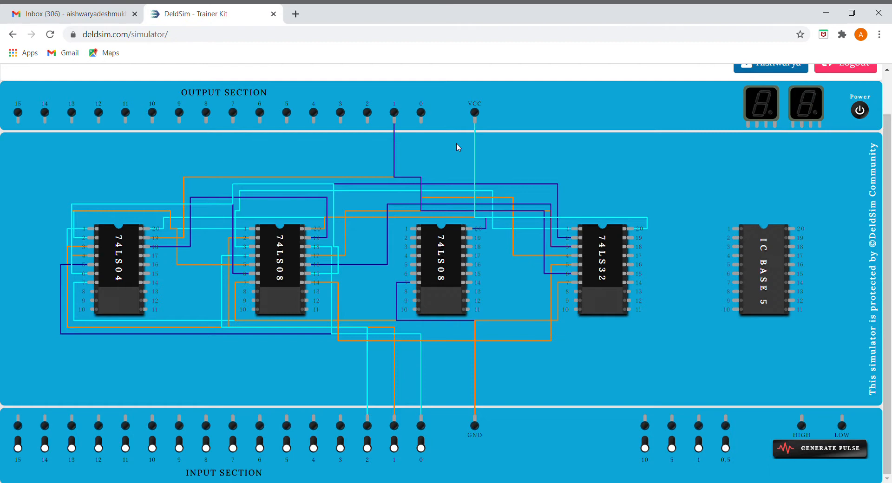
mouse_move(97, 324)
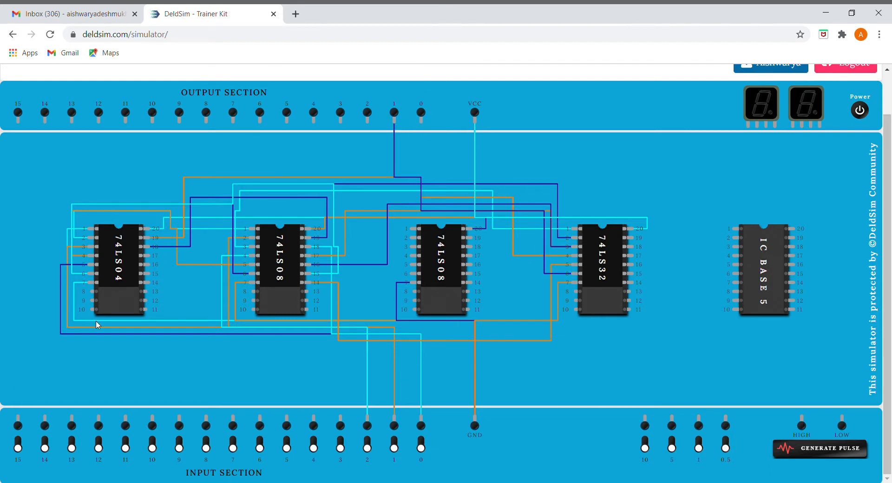
- Wire the borrow logic between the 74LS08 and 74LS32 pins and output socket 0
click(421, 441)
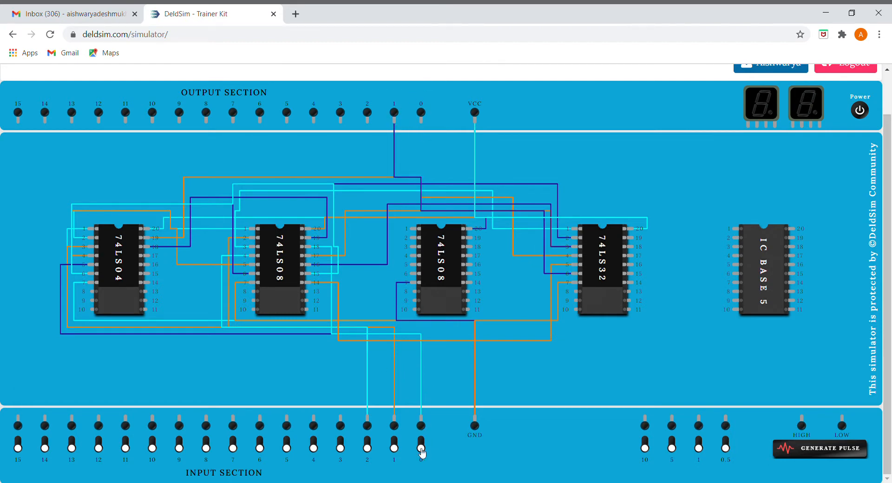
mouse_move(421, 233)
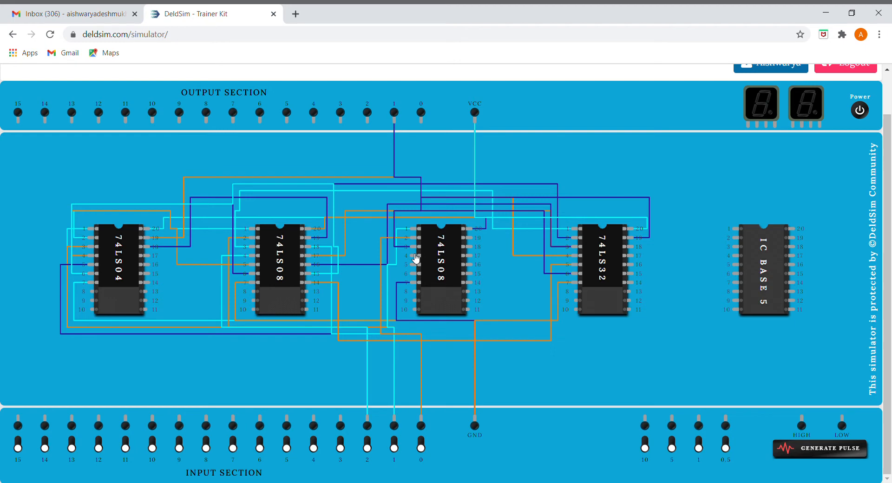
mouse_move(92, 244)
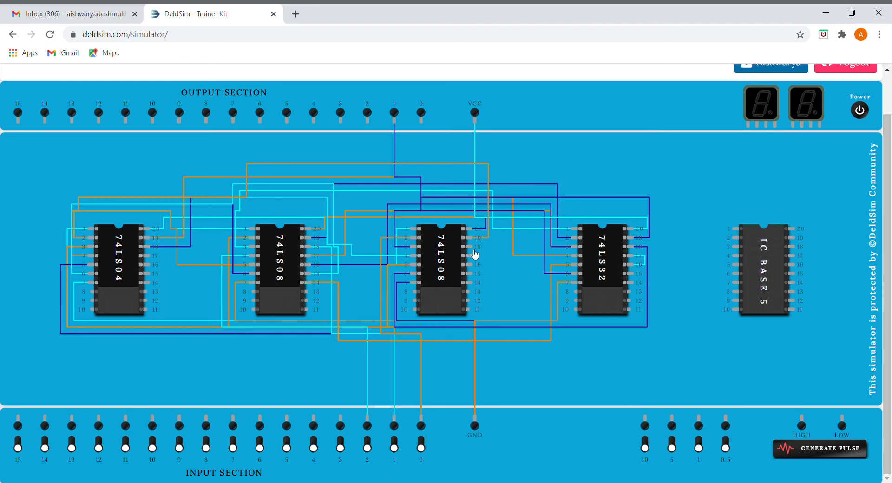
drag(415, 299, 398, 404)
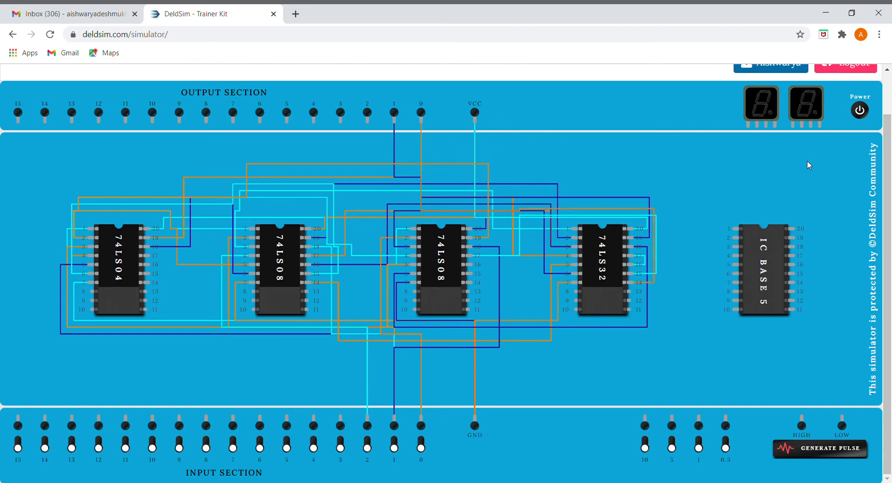
- Power on the trainer kit so VCC lights and both displays read 0
click(859, 110)
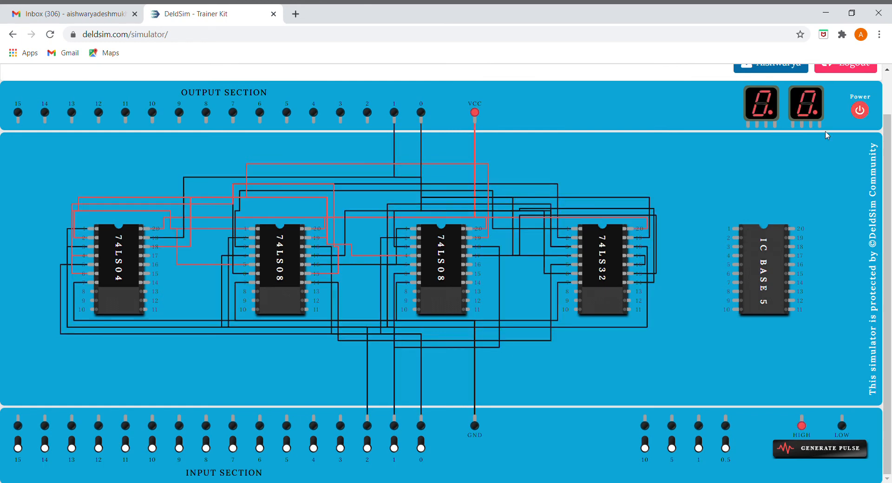
mouse_move(263, 481)
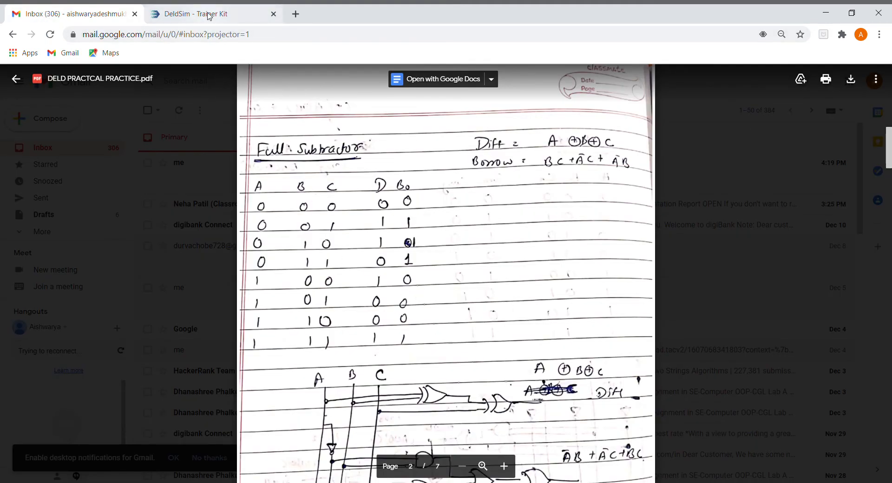
click(204, 13)
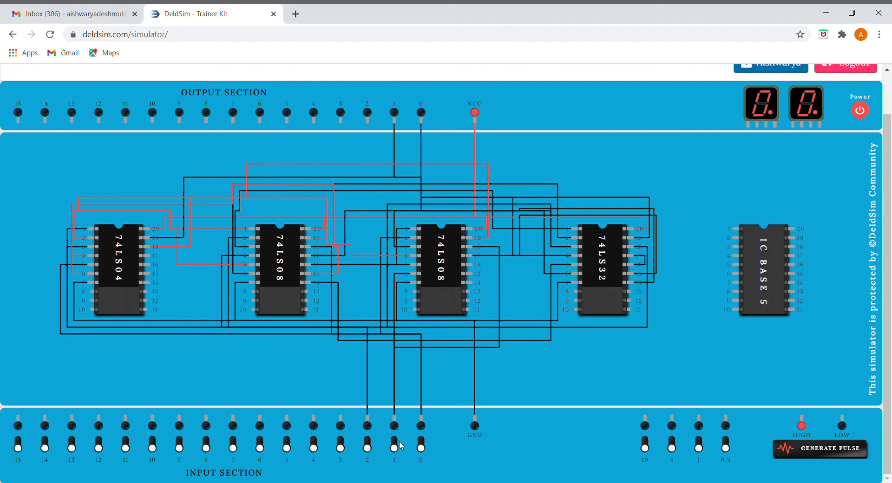
- Toggle inputs 2, 1 and 0 through the truth table rows, ending with all three high
click(394, 439)
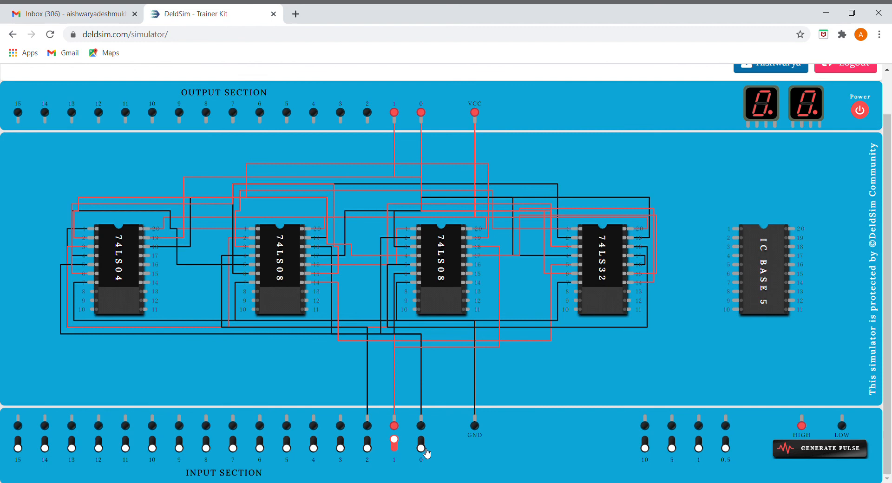
click(421, 444)
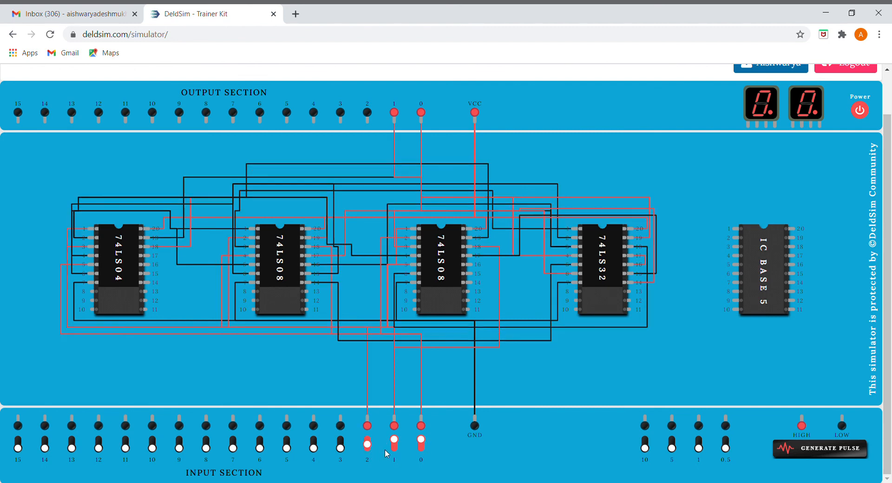
click(421, 441)
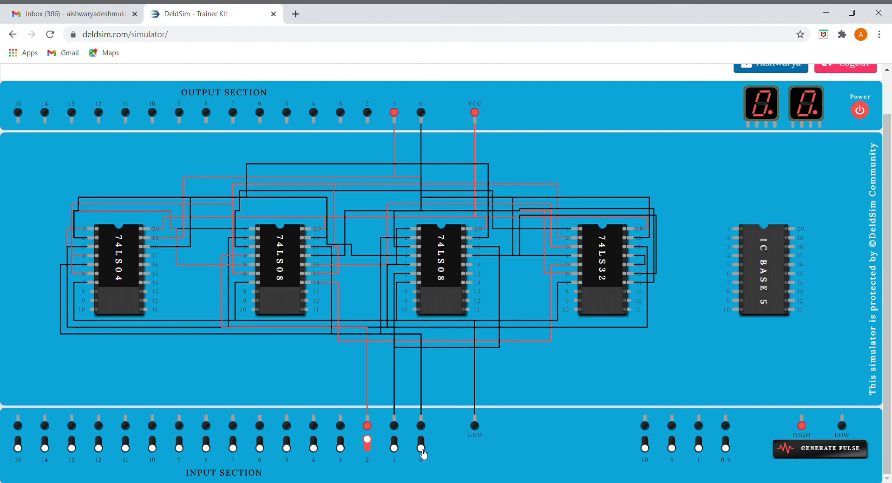
mouse_move(425, 454)
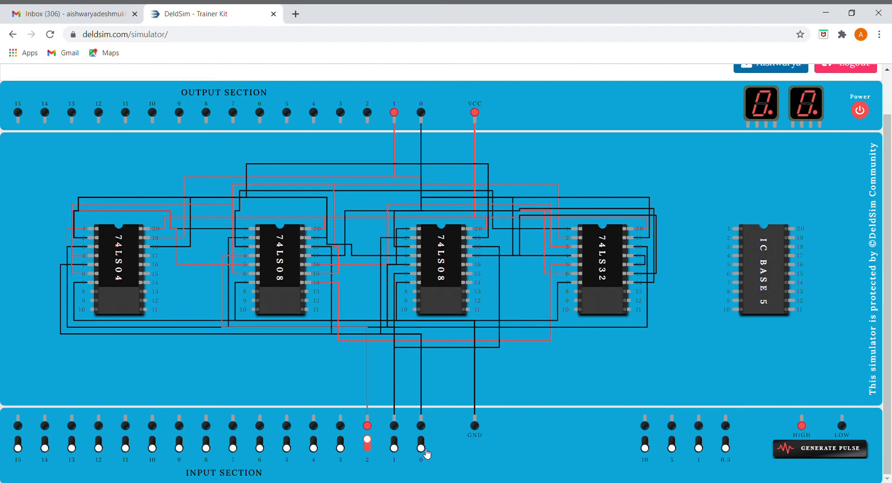
click(420, 442)
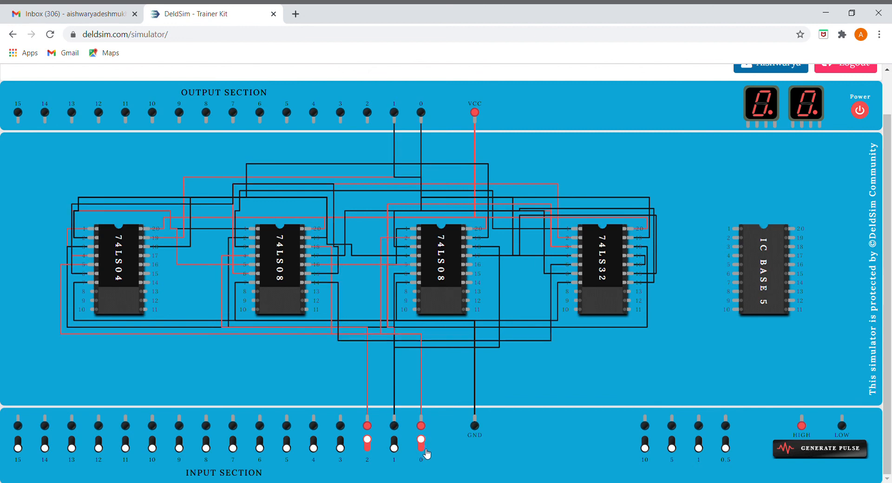
mouse_move(402, 445)
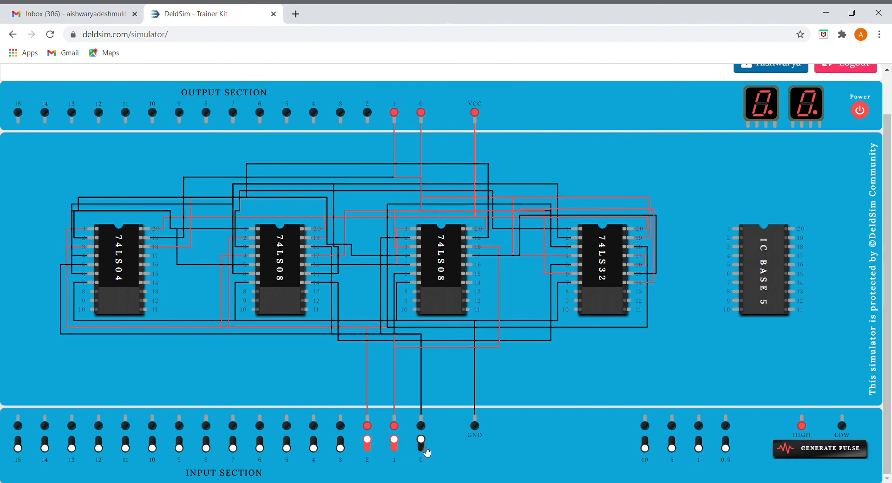
click(420, 438)
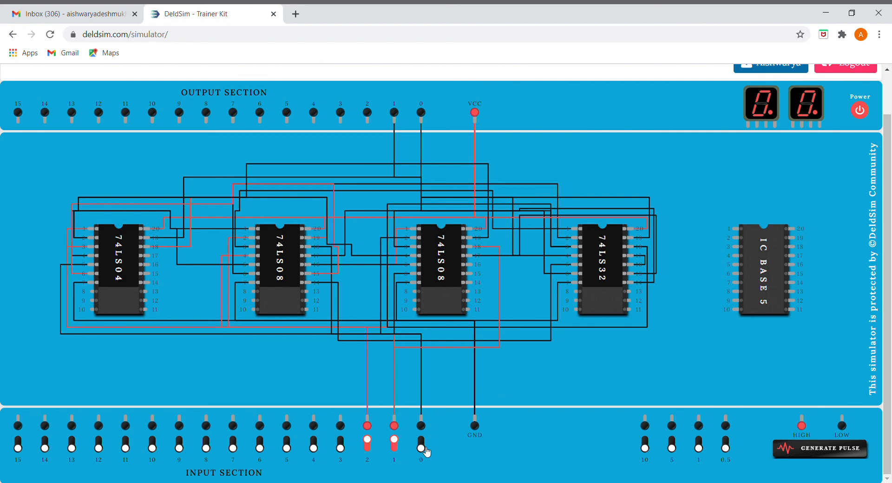
click(420, 436)
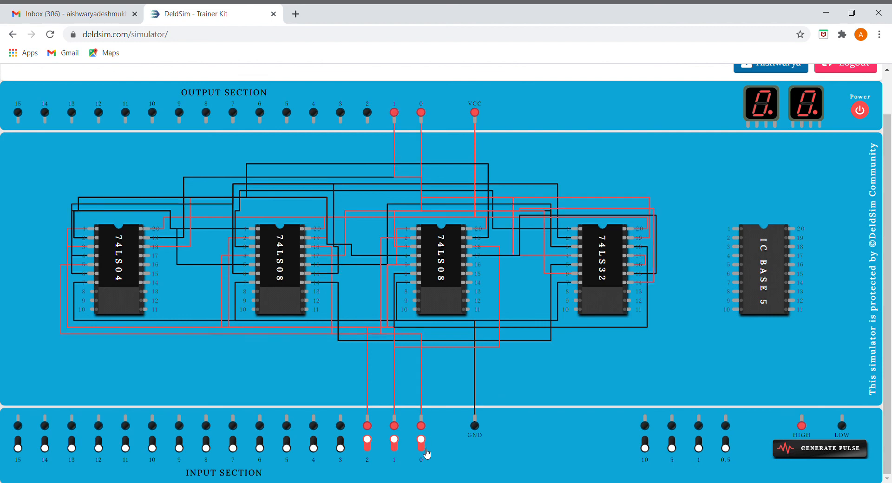
mouse_move(297, 252)
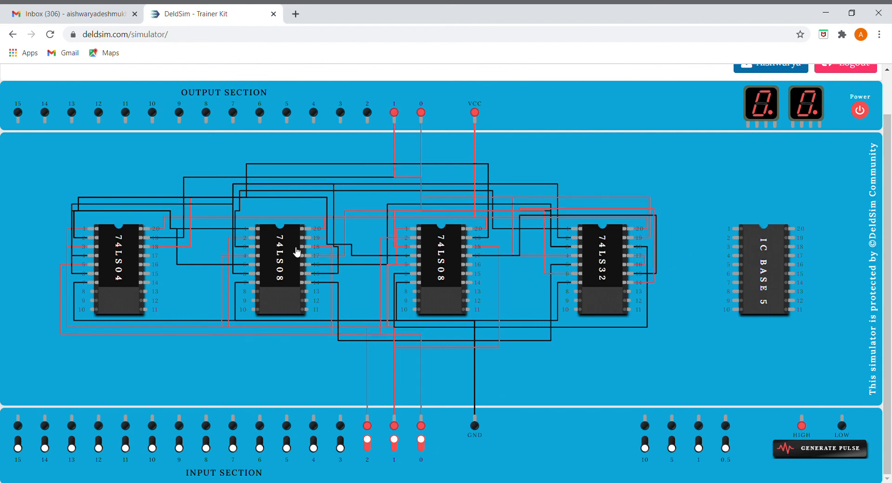
mouse_move(850, 92)
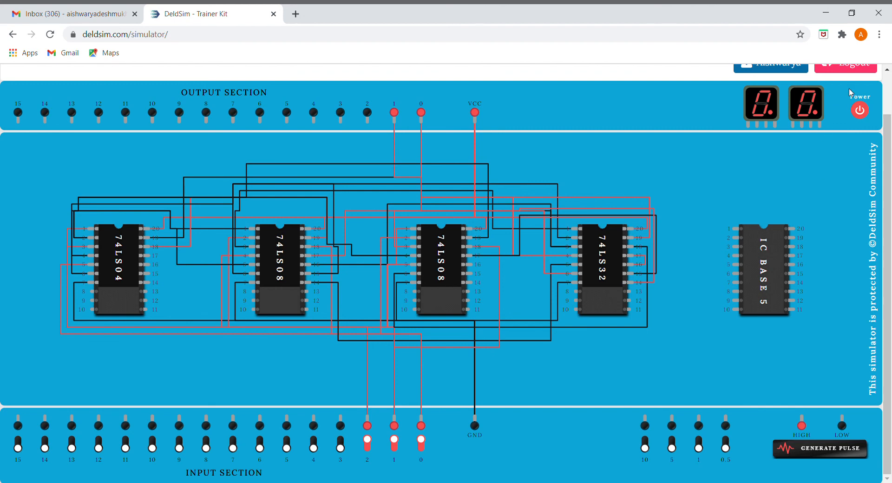